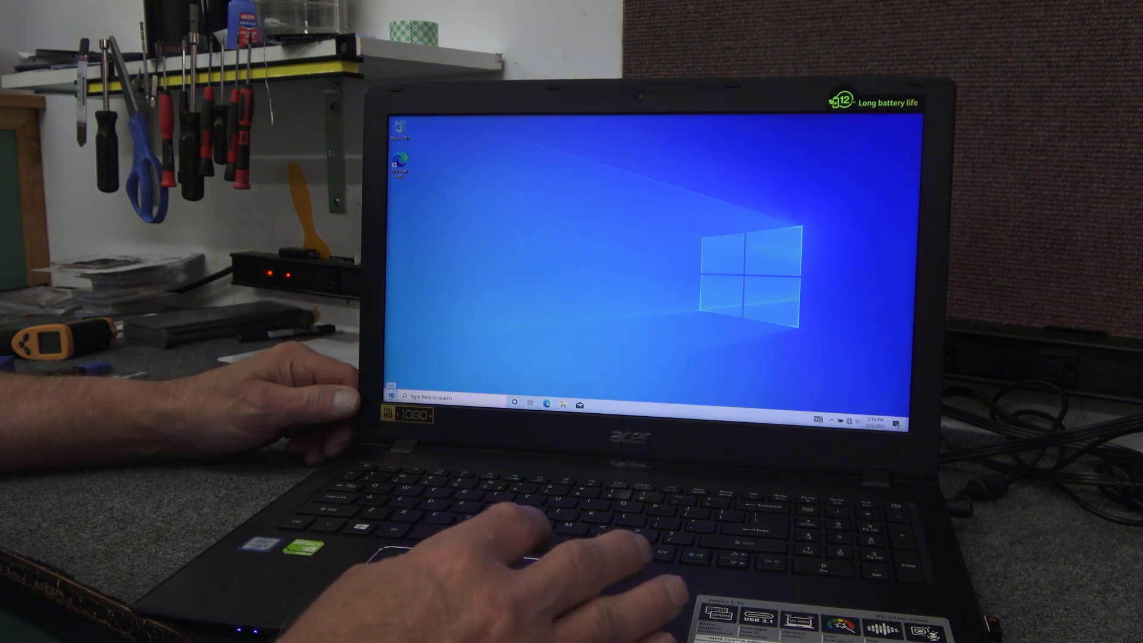
# Launch Disk Management from the Start button's Quick Link menu.
pyautogui.rightClick(393, 407)
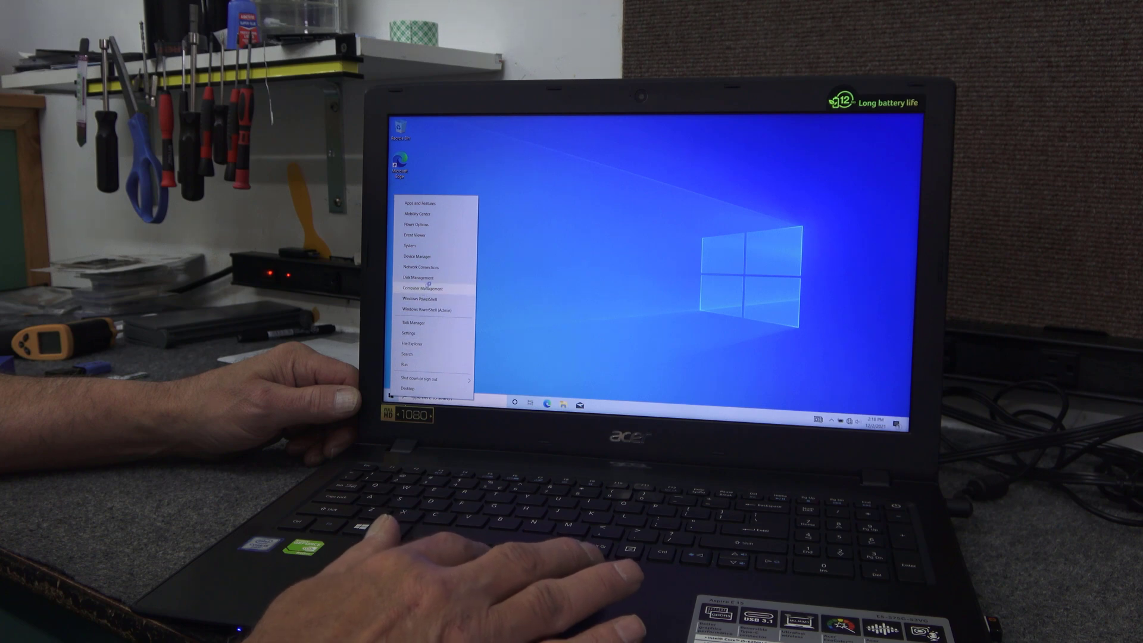
pyautogui.click(415, 278)
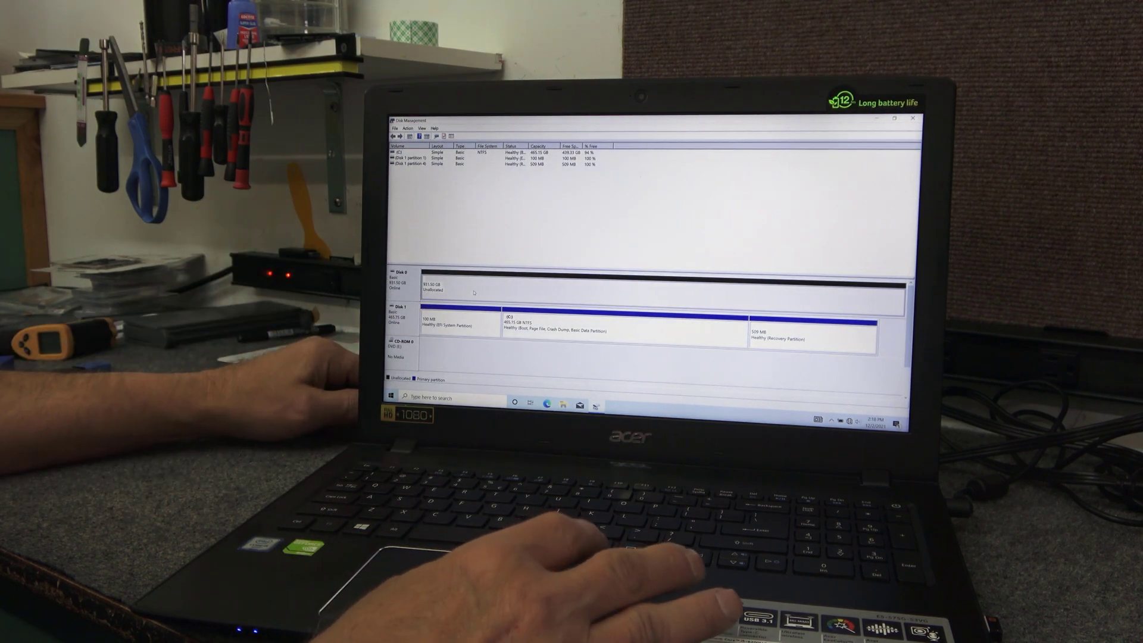
# Create a full-size simple volume on the unallocated disk: letter D, NTFS, label 'HDD'.
pyautogui.rightClick(474, 291)
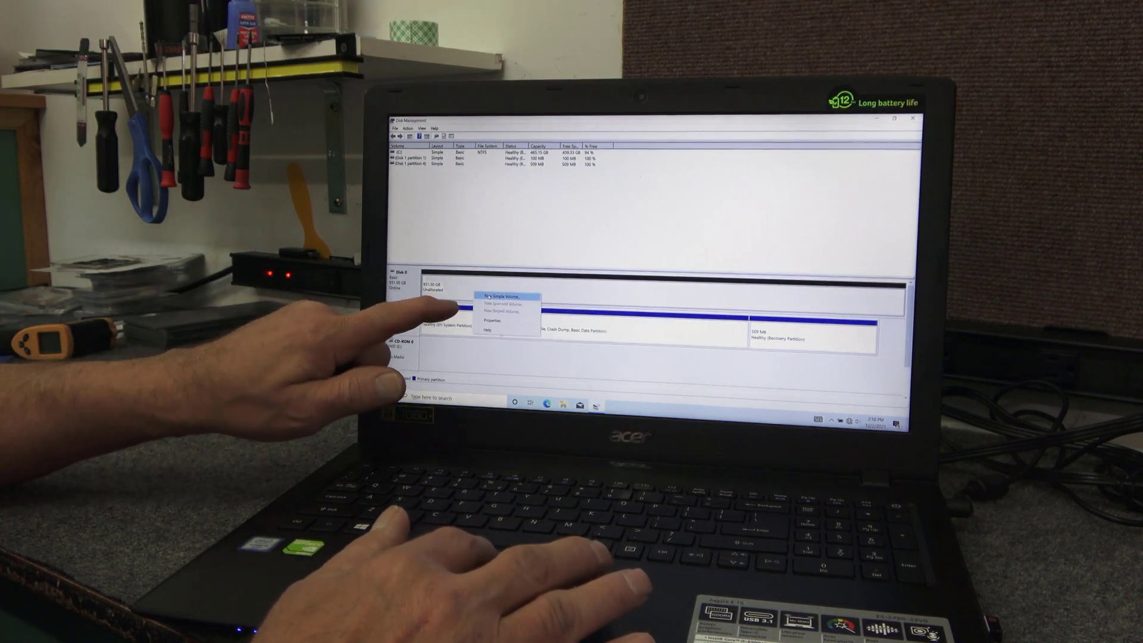
pyautogui.click(506, 296)
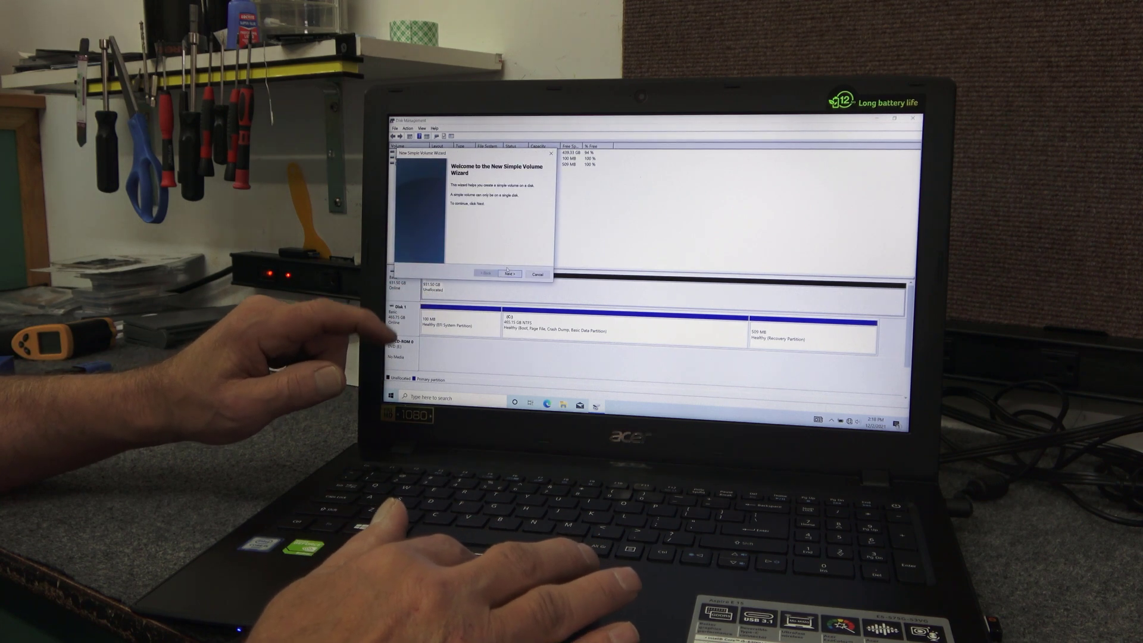
pyautogui.click(509, 273)
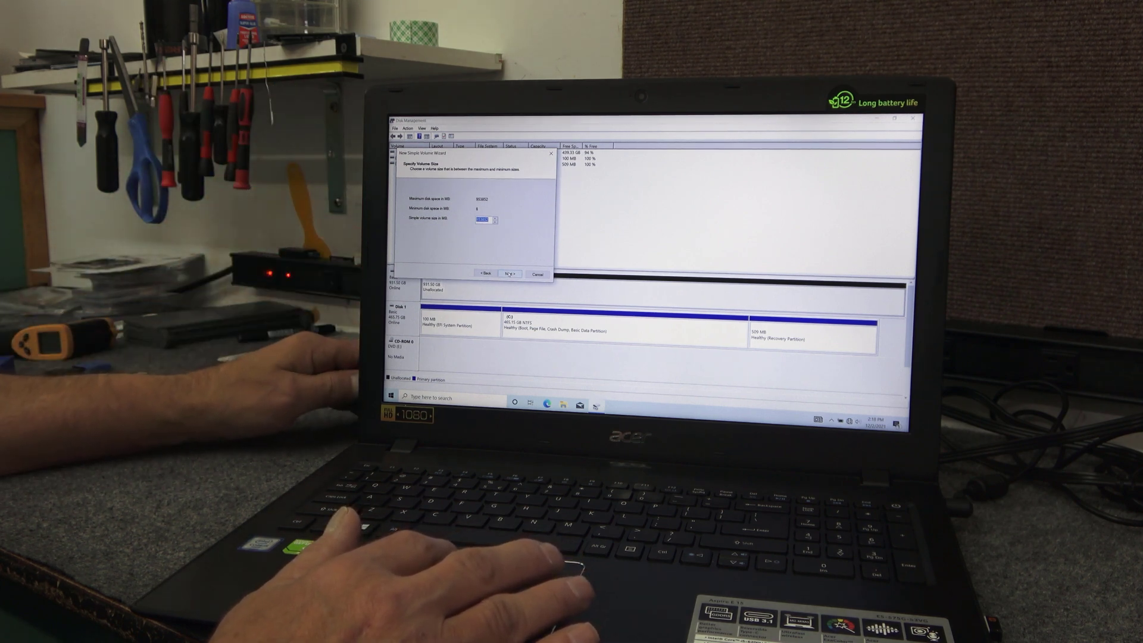
pyautogui.click(509, 273)
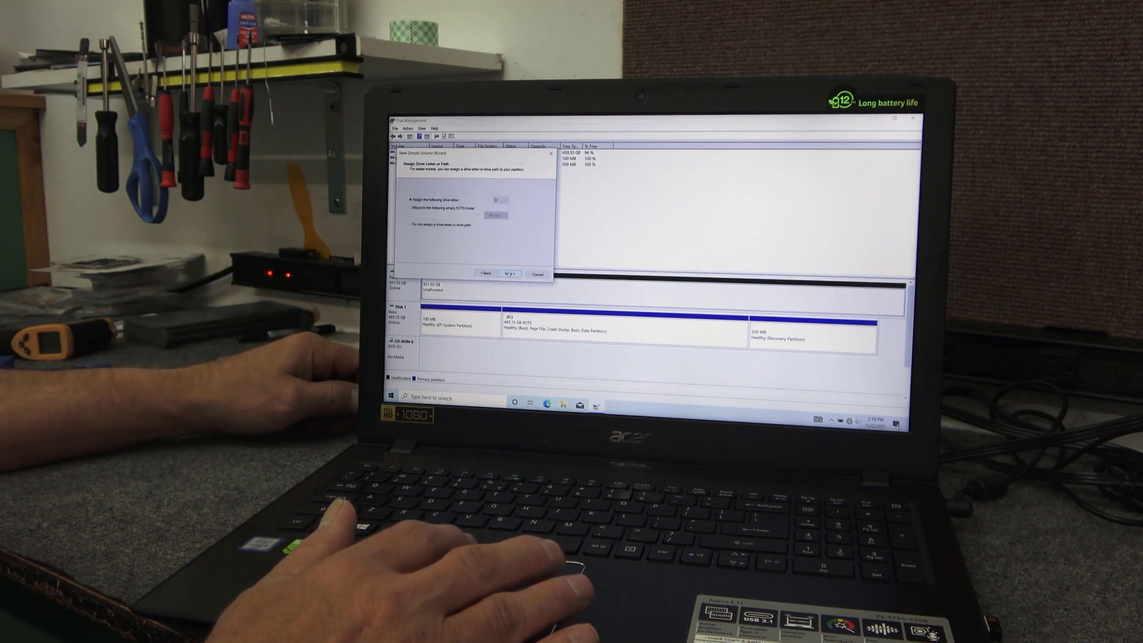
pyautogui.click(509, 273)
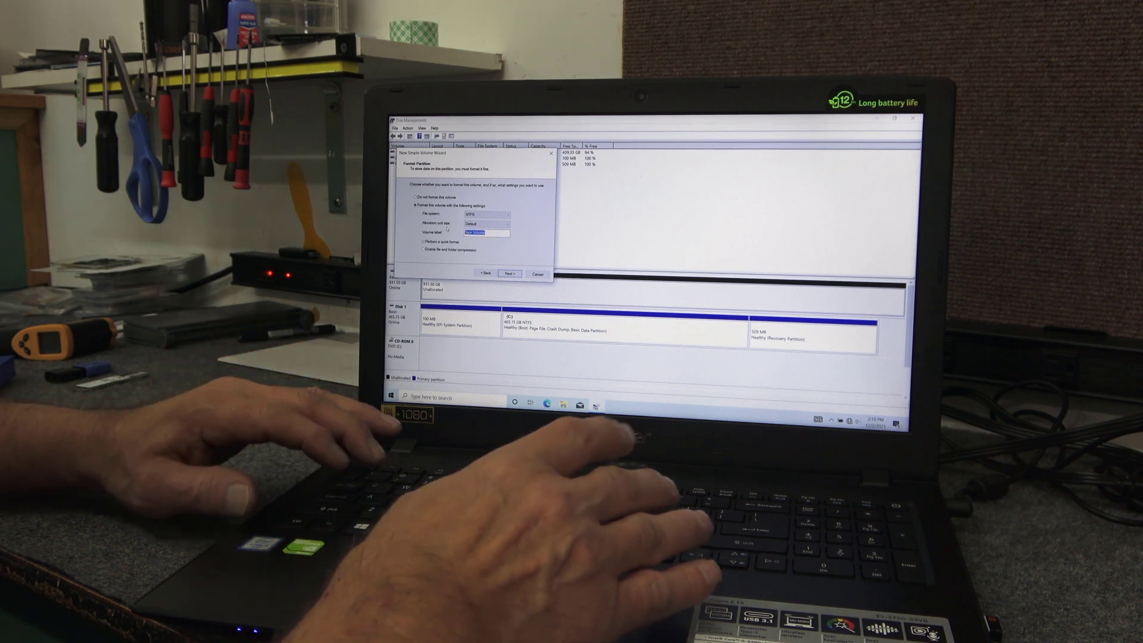
pyautogui.write('HDD')
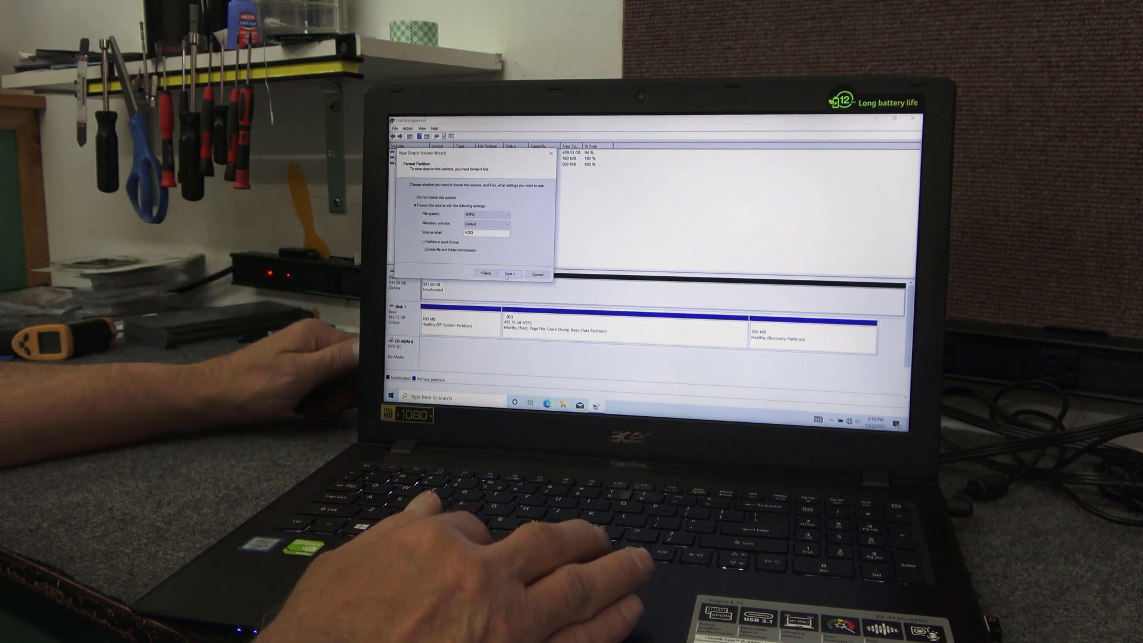
pyautogui.click(509, 273)
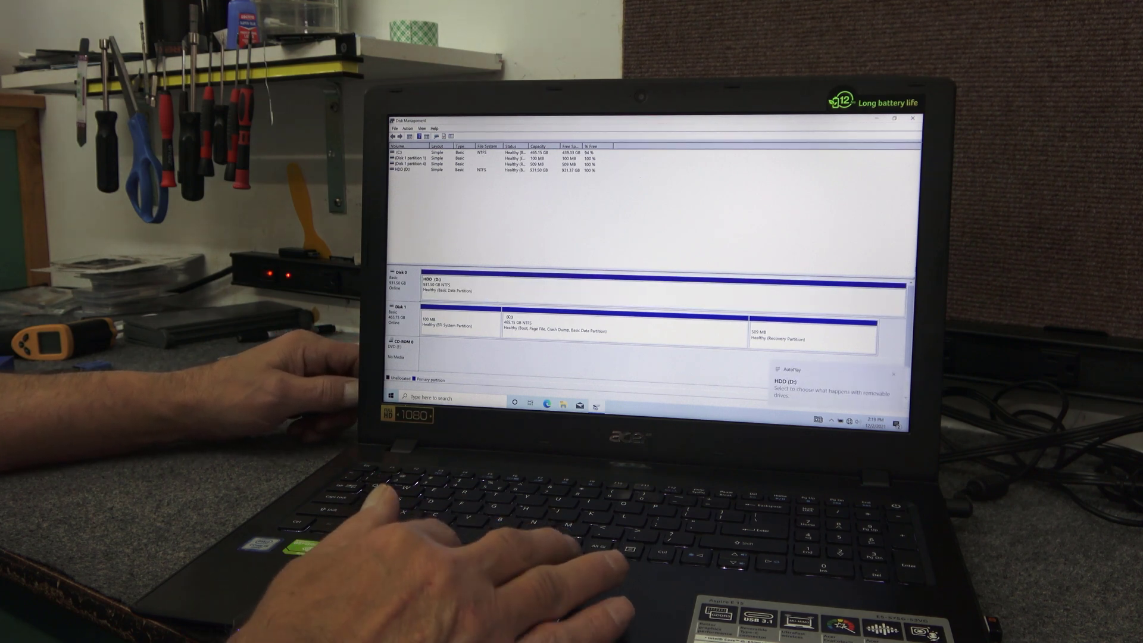
# Verify HDD (D:) appears beside Local Disk (C:) under This PC in File Explorer, then close it.
pyautogui.click(912, 119)
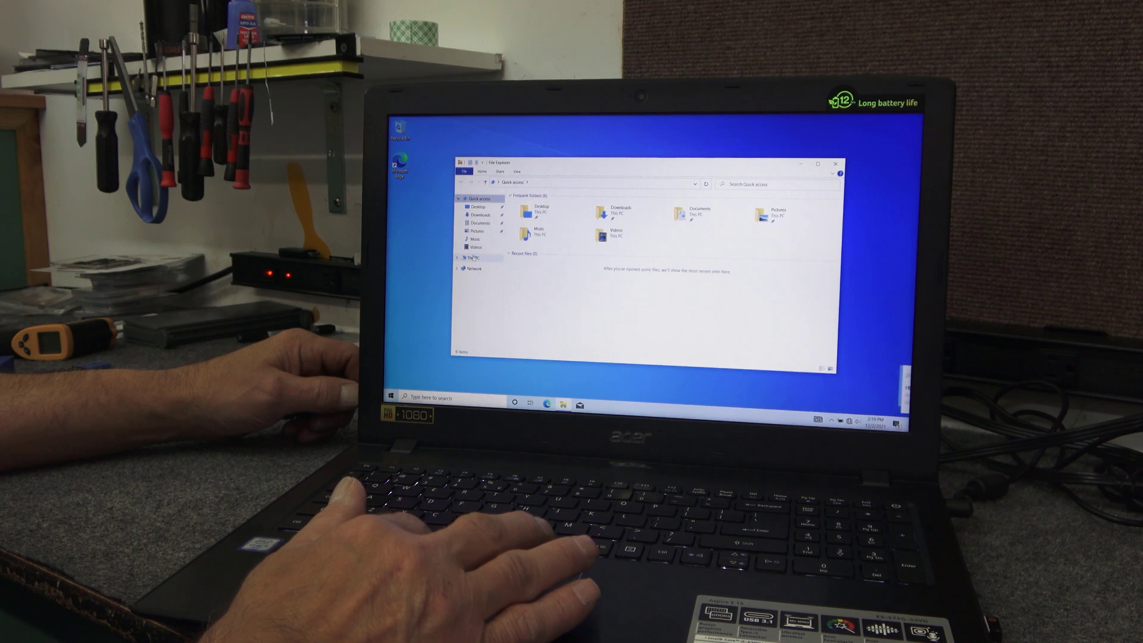
pyautogui.click(472, 258)
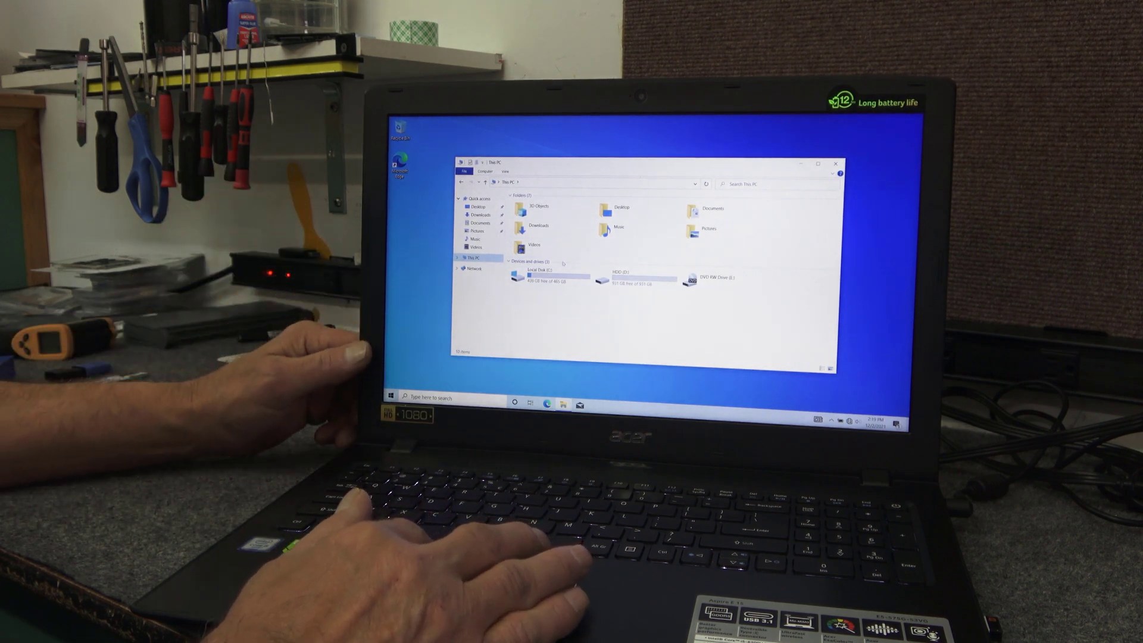
pyautogui.click(543, 275)
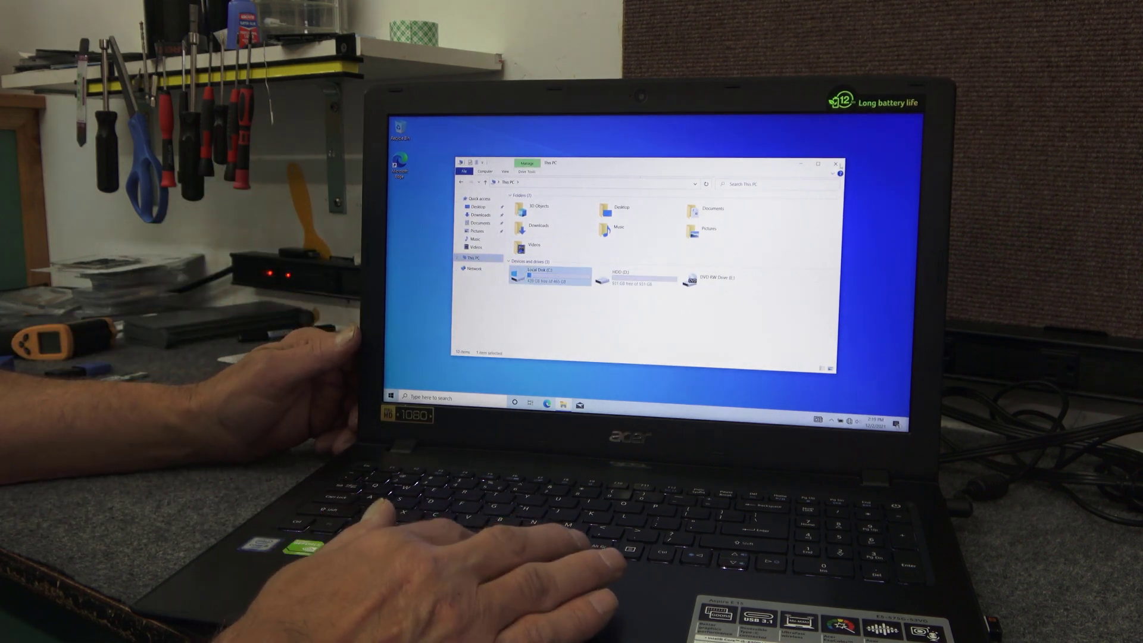
pyautogui.click(836, 163)
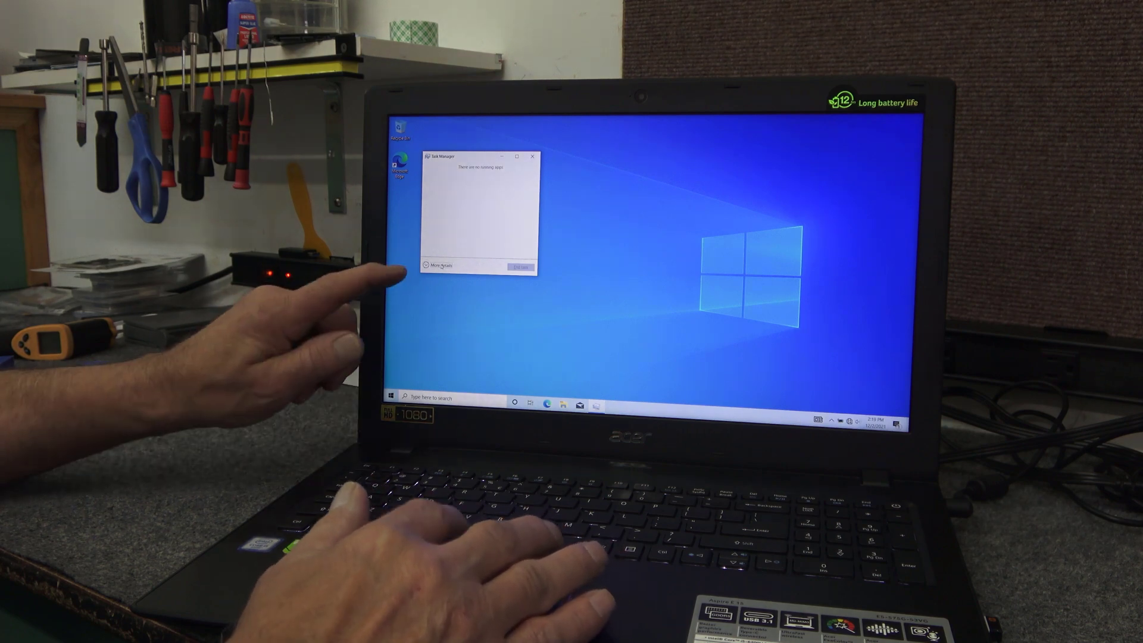
pyautogui.click(439, 265)
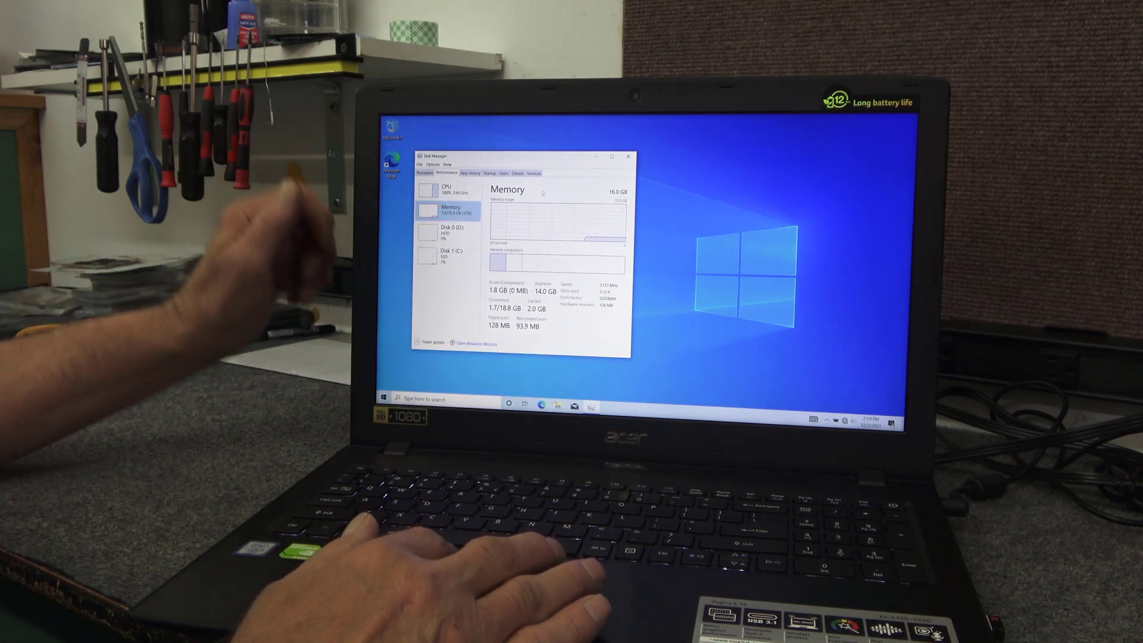
pyautogui.click(626, 156)
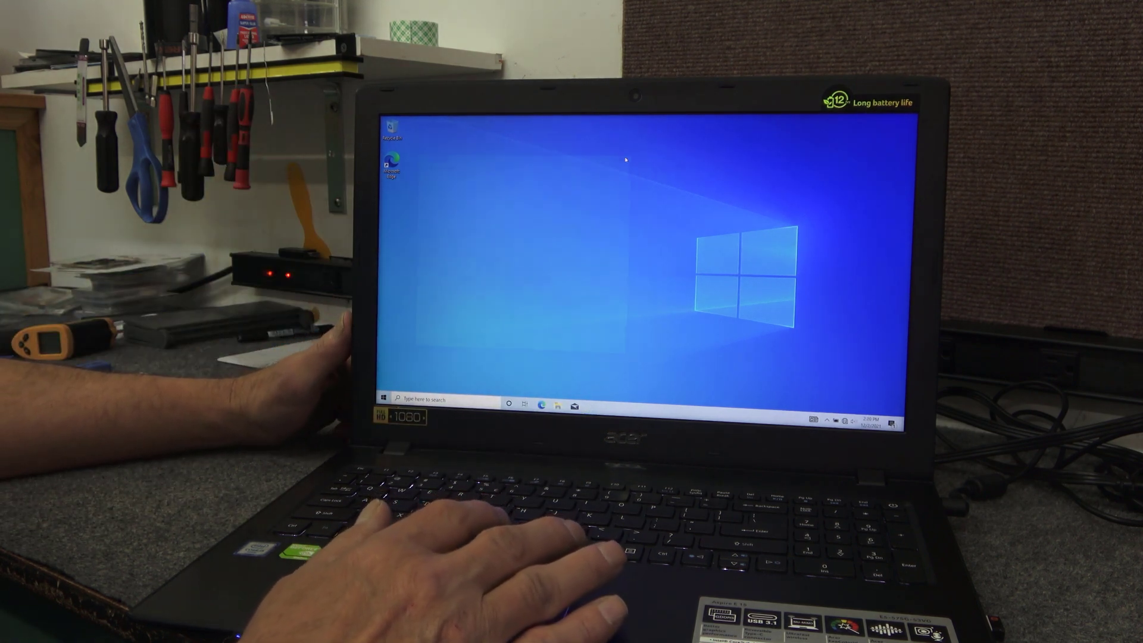